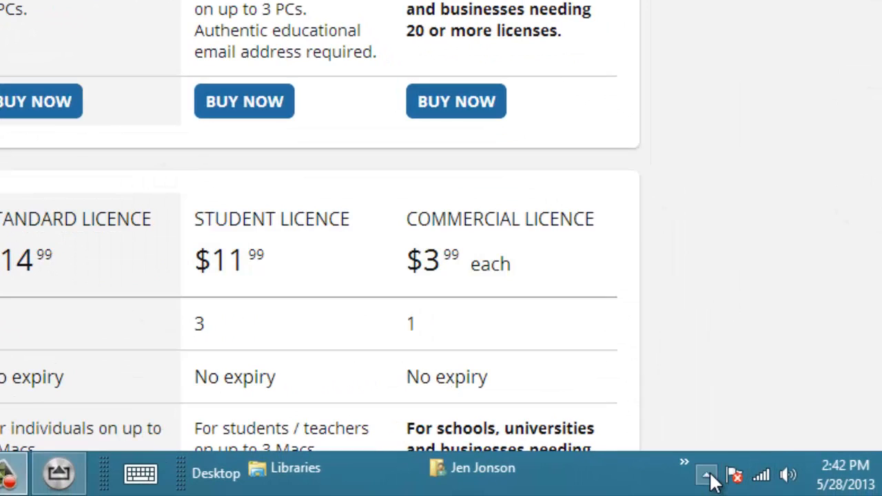
- Reveal the iPad multitasking tray's playback controls and AirPlay button
{"action": "left_click", "coordinate": [706, 474]}
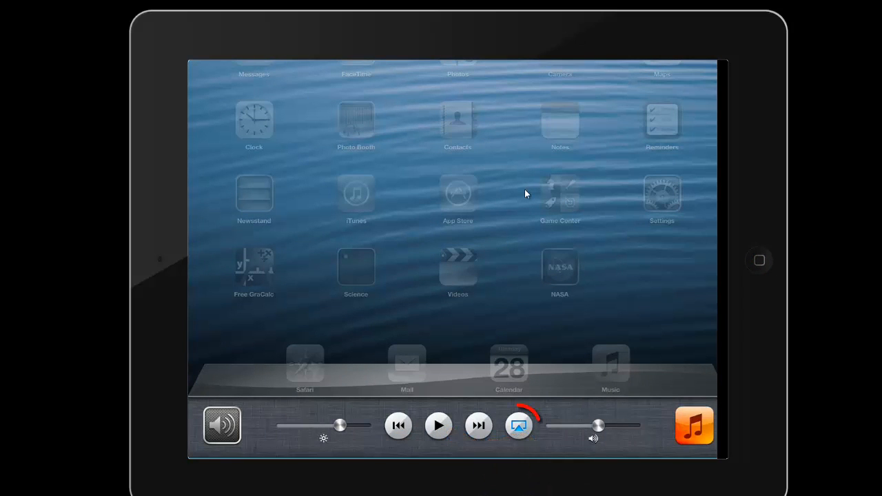
{"action": "left_click", "coordinate": [518, 425]}
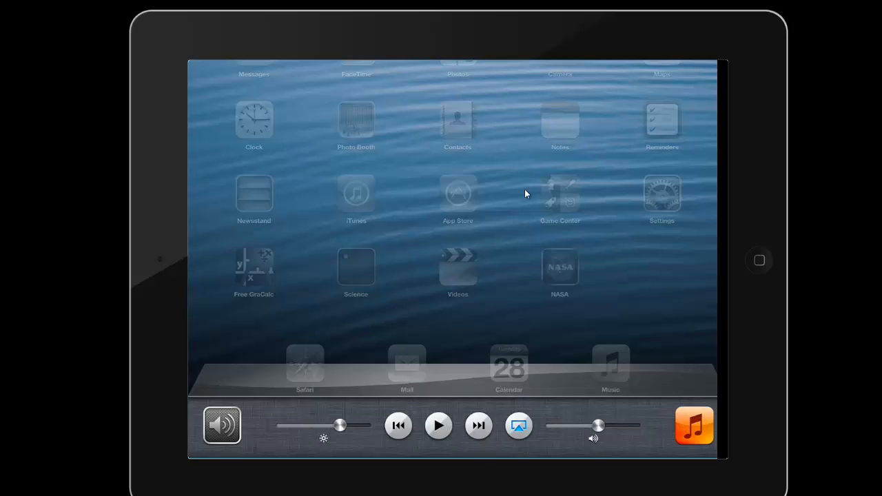
{"action": "left_click", "coordinate": [518, 425]}
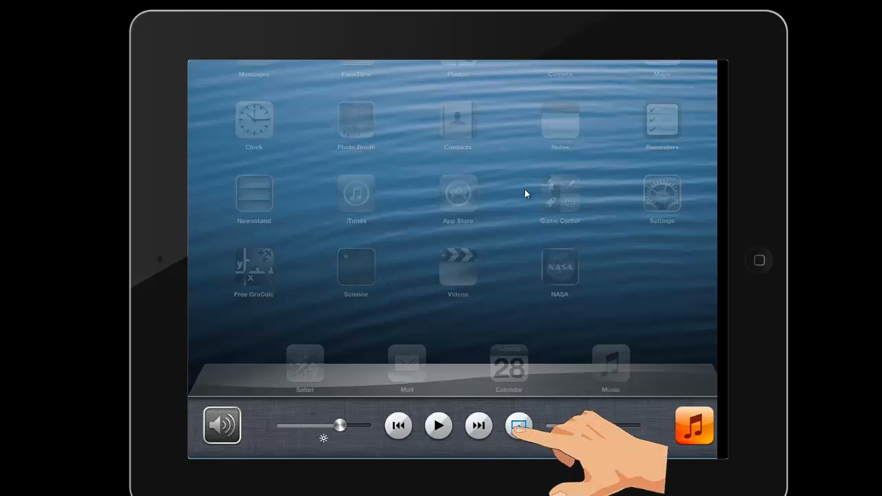
- Send AirPlay to OFFICEDESKTOP and turn Mirroring on
{"action": "left_click", "coordinate": [518, 425]}
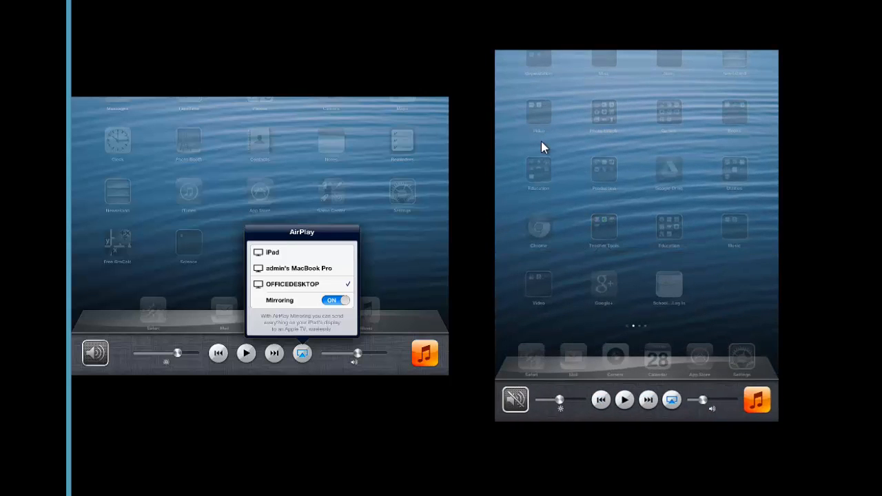
- Mirror the second iPad to OFFICEDESKTOP so both screens show side by side
{"action": "left_click", "coordinate": [671, 400]}
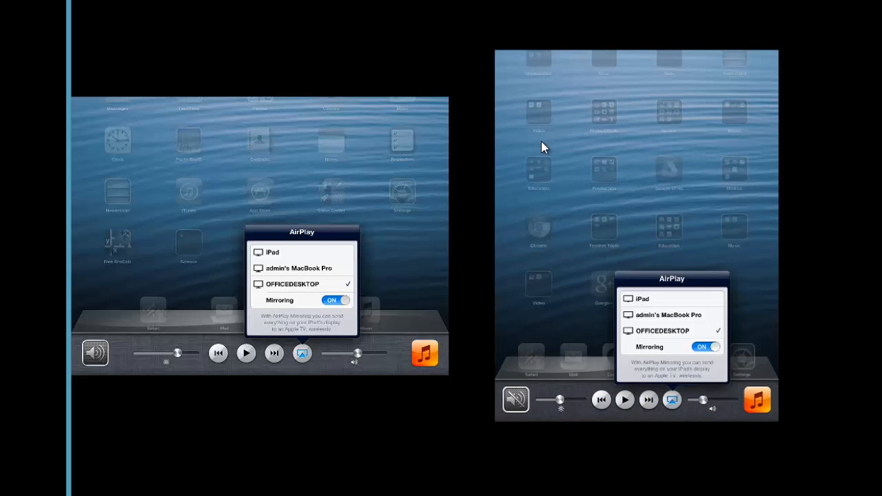